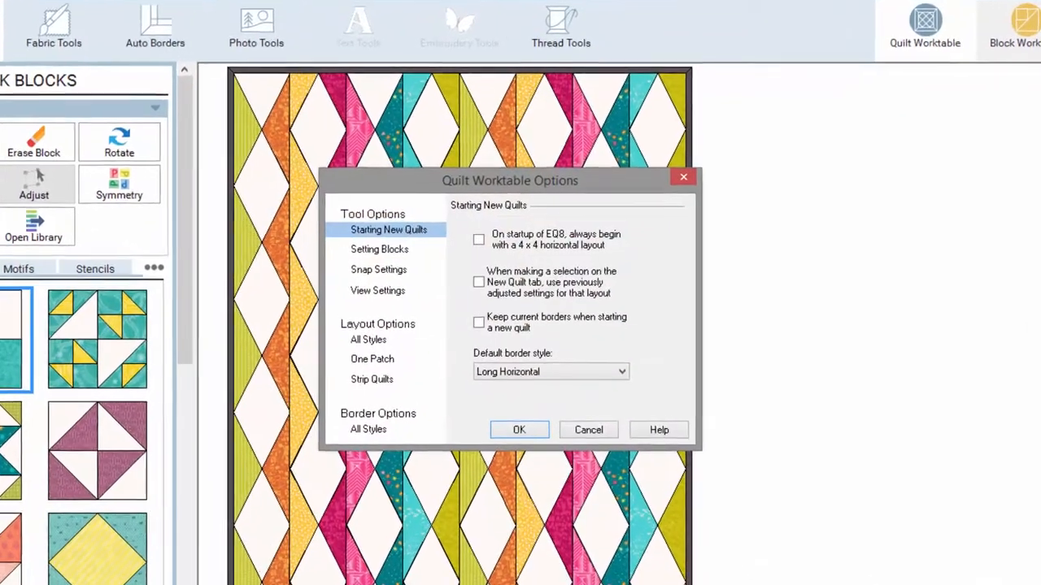
Step: Close Quilt Worktable Options and switch to the blank 6x6 inch EasyDraw Block Worktable
click(518, 429)
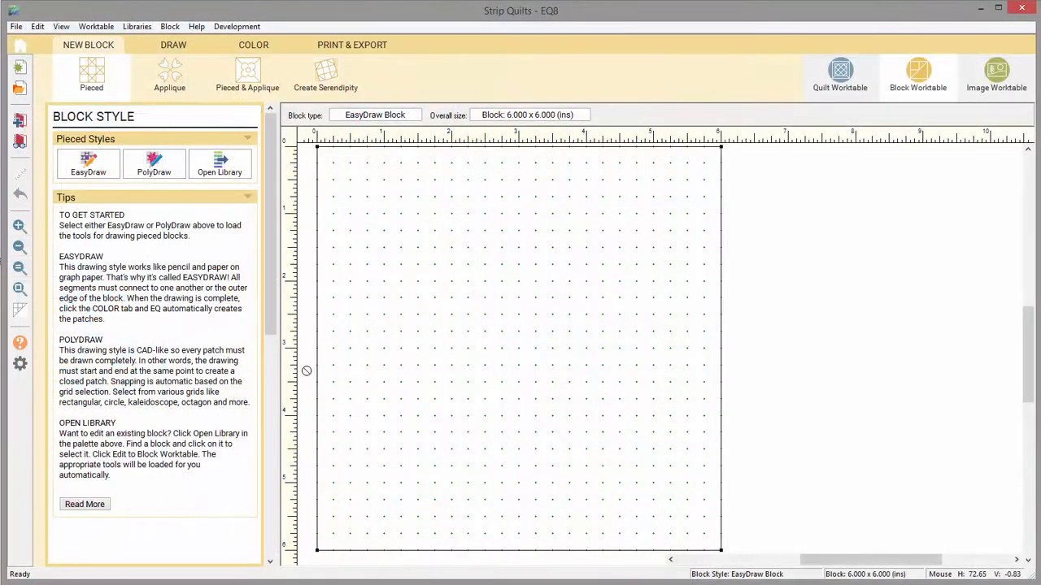